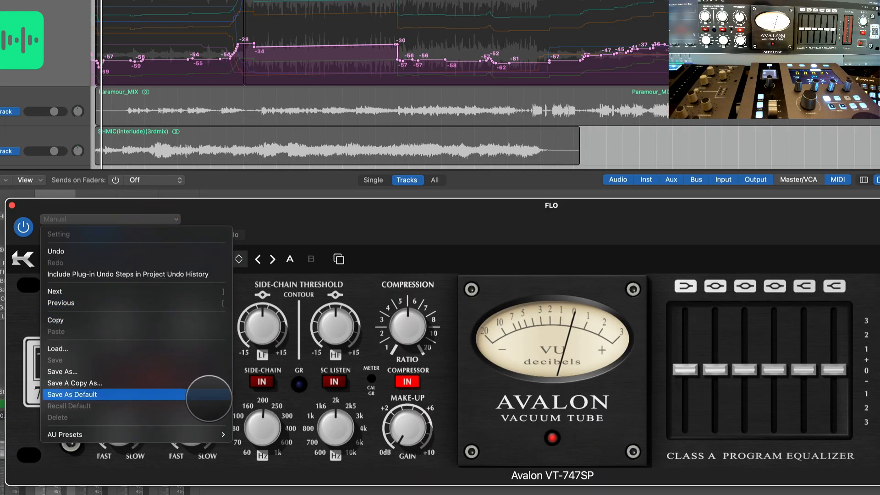
Save the Avalon VT-747SP plug-in's current settings as its User Default preset.
{"action": "left_click", "coordinate": [72, 394]}
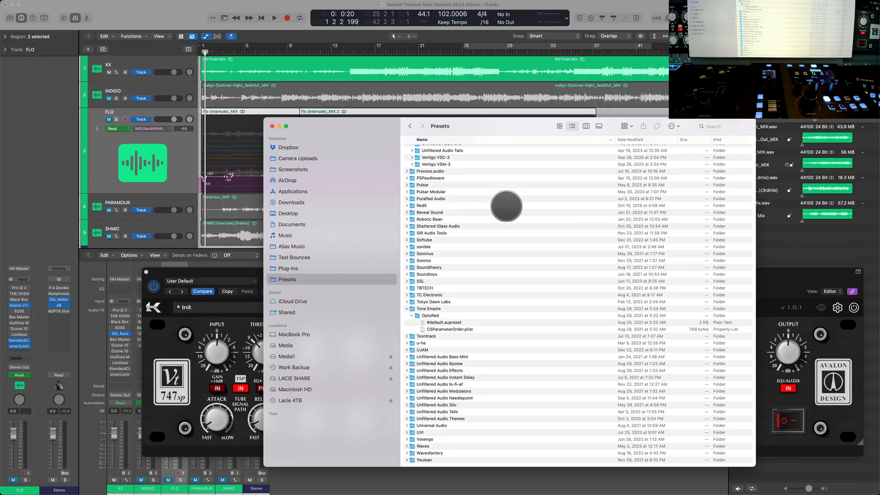
{"action": "mouse_move", "coordinate": [454, 311]}
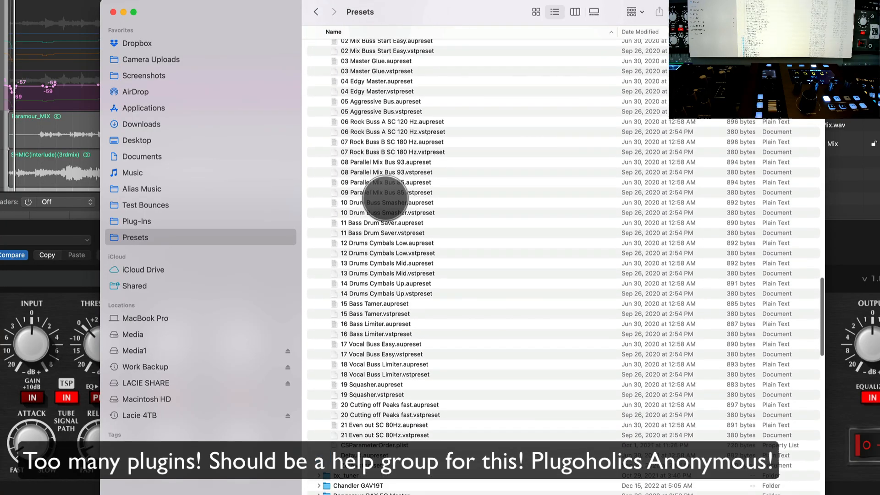
Locate CSParameterOrder.plist inside Kazrog's Avalon VT-747SP preset folder.
{"action": "scroll", "scroll_direction": "down", "scroll_amount": 3}
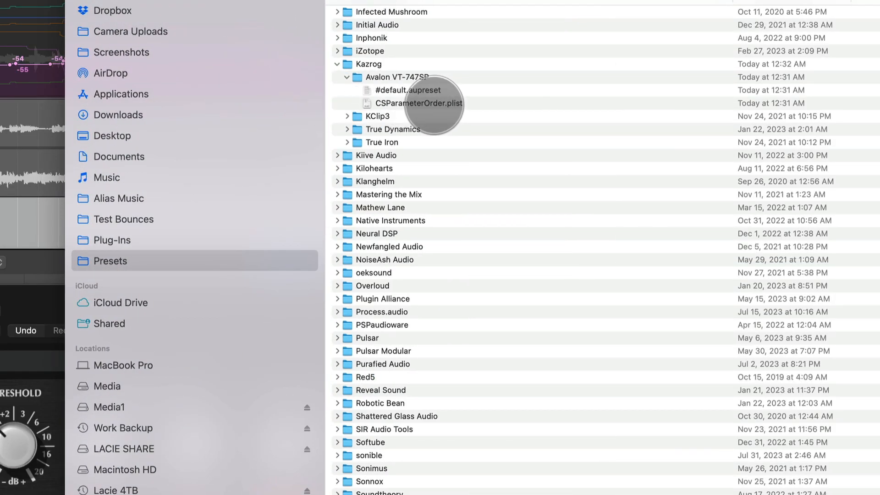
{"action": "right_click", "coordinate": [413, 104]}
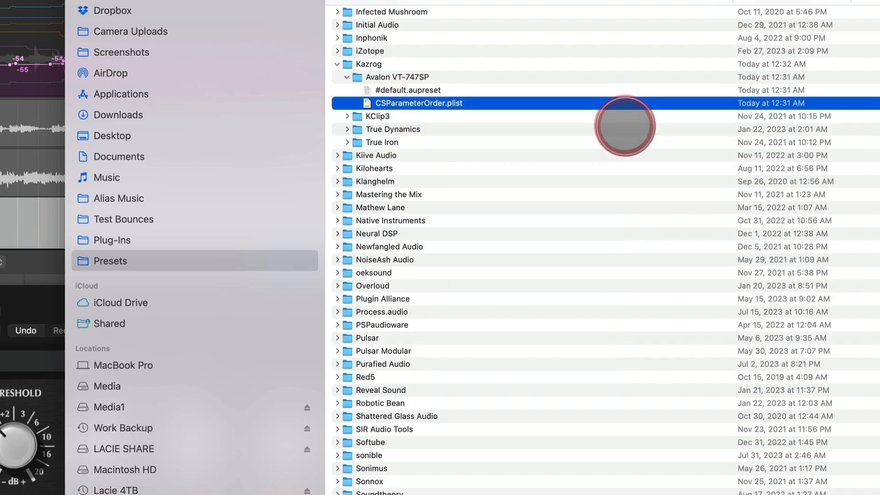
Open CSParameterOrder.plist in PlistEdit Pro and dismiss the trial-expired notice.
{"action": "double_click", "coordinate": [418, 103]}
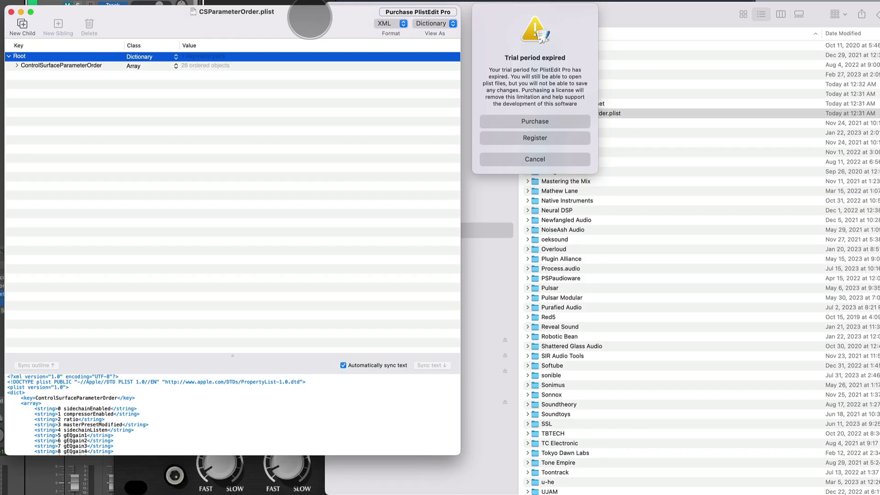
{"action": "left_click", "coordinate": [533, 159]}
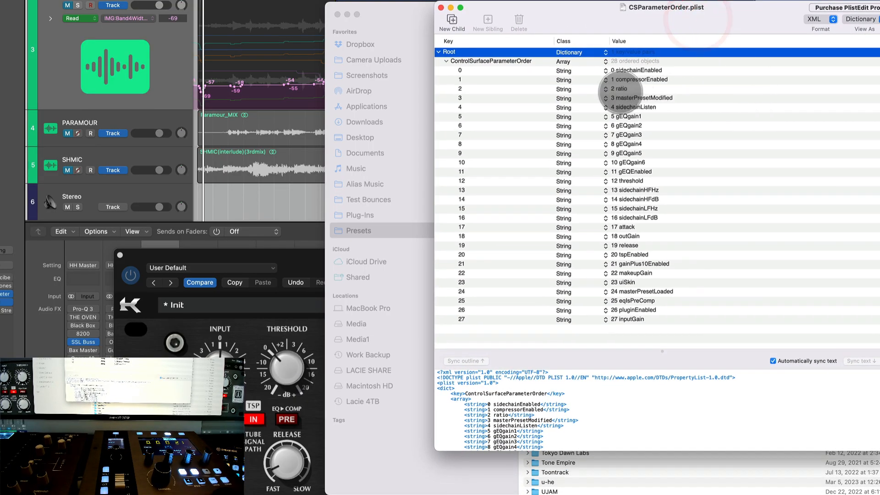
Select the first entry of the ControlSurfaceParameterOrder array to begin reordering.
{"action": "left_click", "coordinate": [459, 70]}
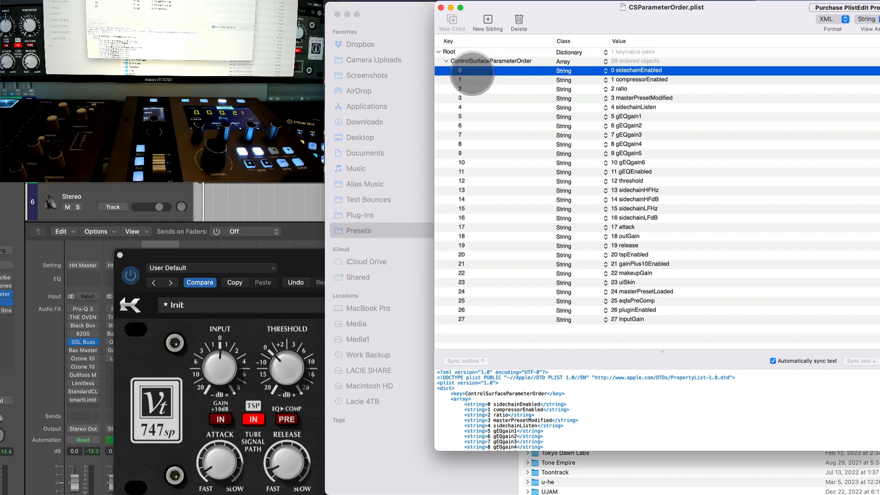
{"action": "mouse_move", "coordinate": [460, 132]}
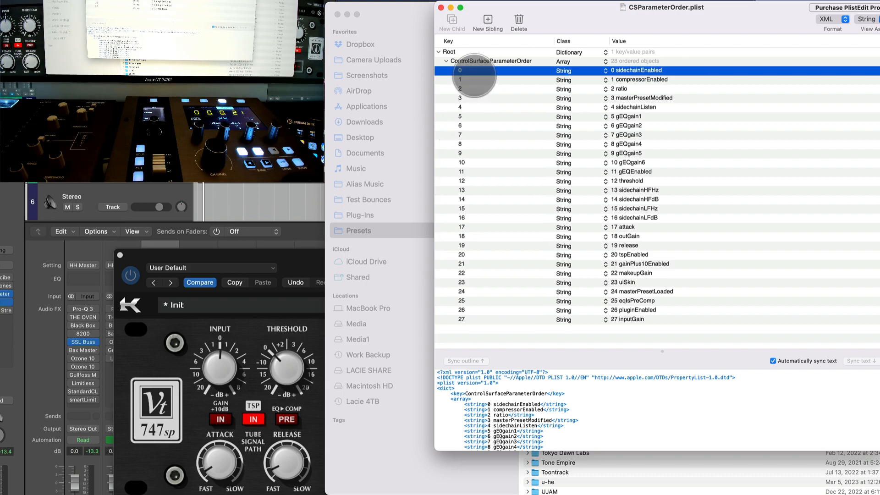
{"action": "mouse_move", "coordinate": [467, 135]}
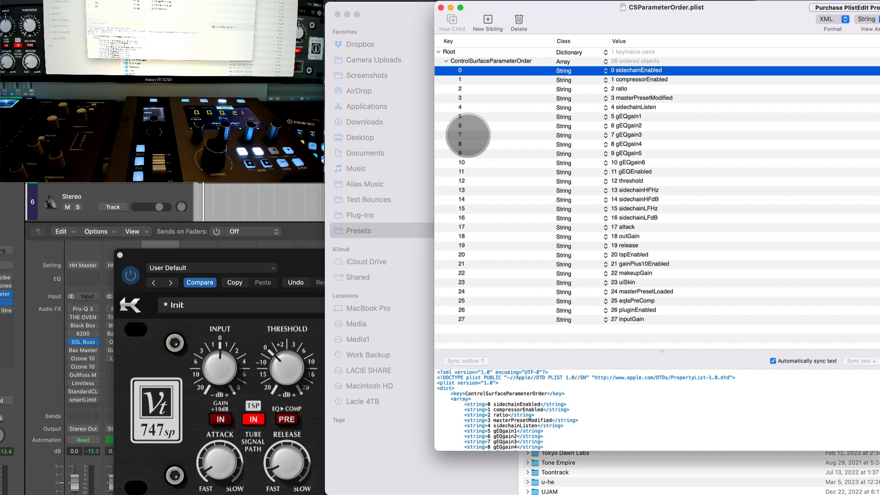
{"action": "mouse_move", "coordinate": [421, 17]}
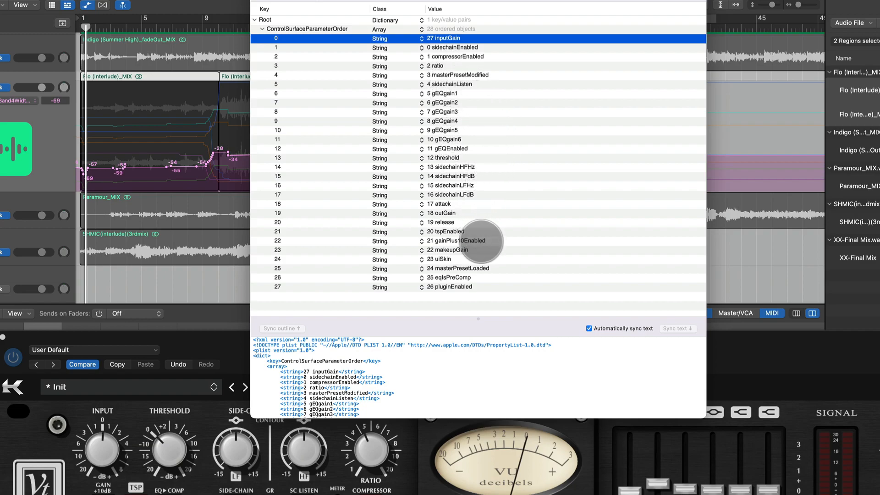
{"action": "mouse_move", "coordinate": [449, 154]}
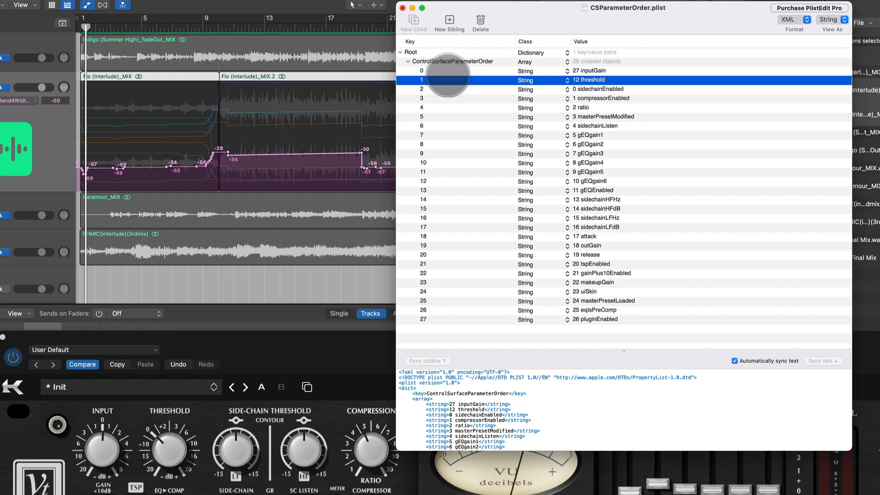
{"action": "mouse_move", "coordinate": [258, 346]}
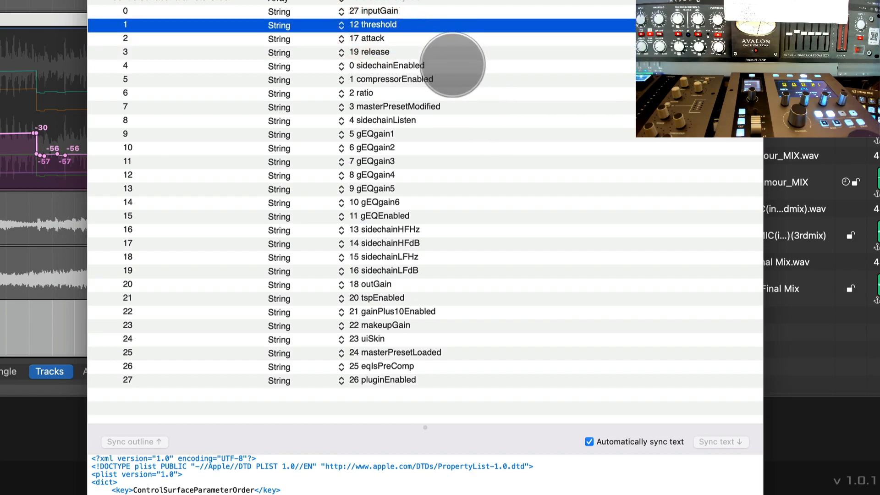
{"action": "mouse_move", "coordinate": [416, 76]}
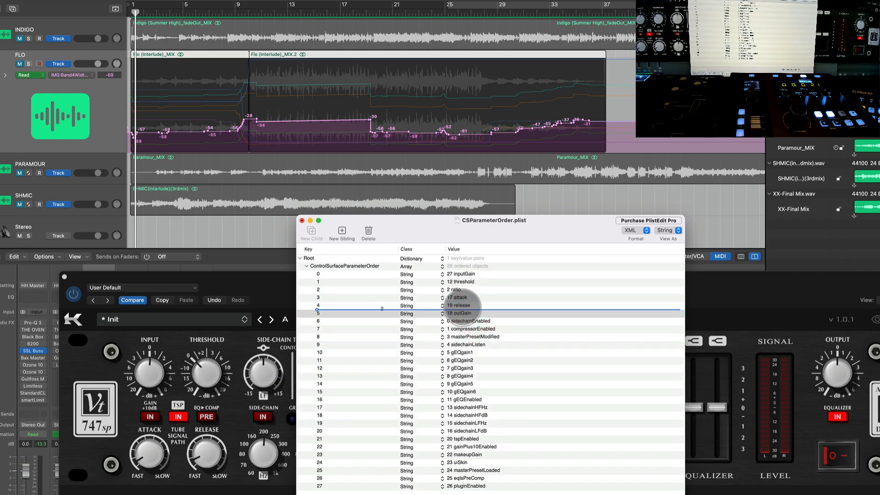
Move ratio to fifth place after release; dismiss the could-not-save alert from the expired trial.
{"action": "left_click", "coordinate": [455, 305]}
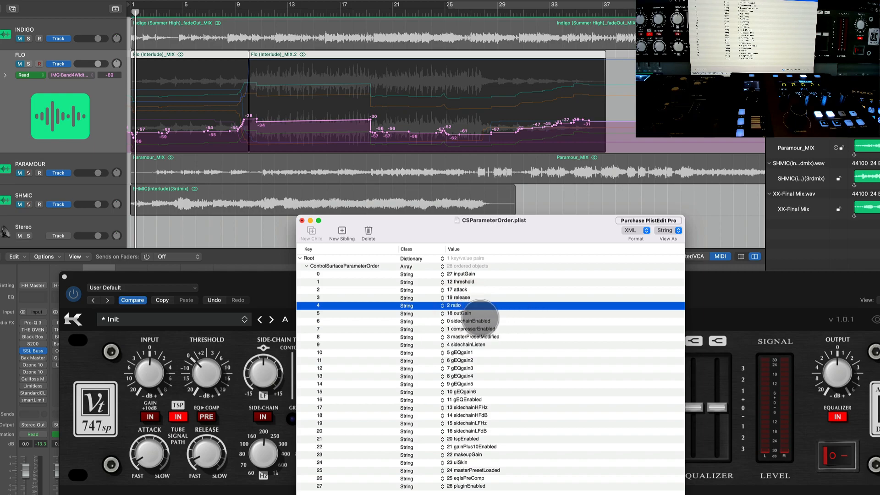
{"action": "mouse_move", "coordinate": [600, 264]}
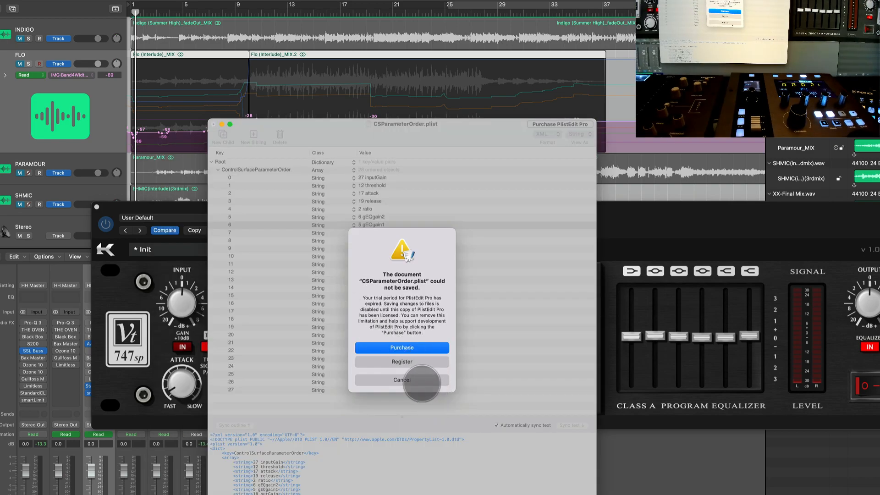
{"action": "left_click", "coordinate": [401, 380]}
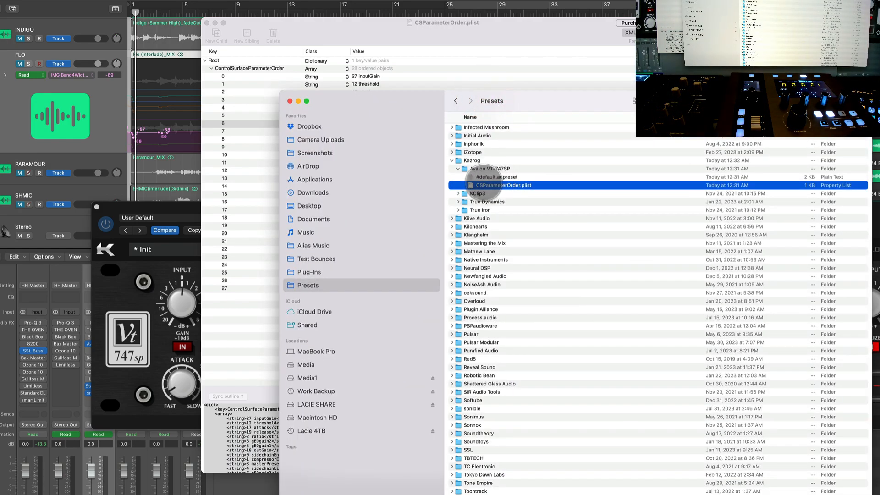
Open CSParameterOrder.plist with TextEdit to view the reordered list as XML.
{"action": "right_click", "coordinate": [503, 185]}
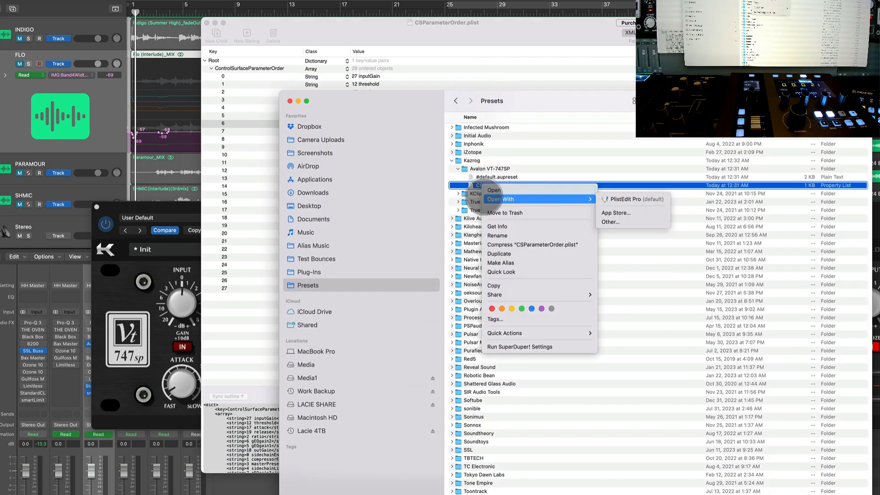
{"action": "left_click", "coordinate": [610, 222]}
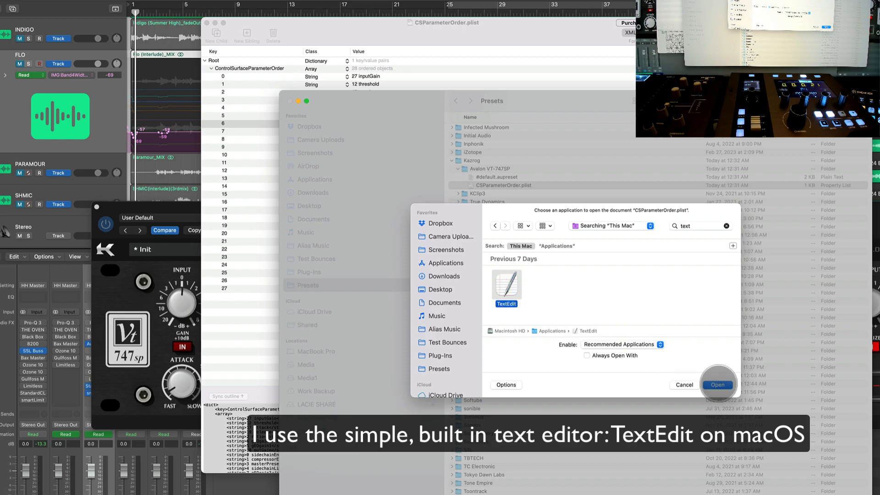
{"action": "left_click", "coordinate": [718, 384]}
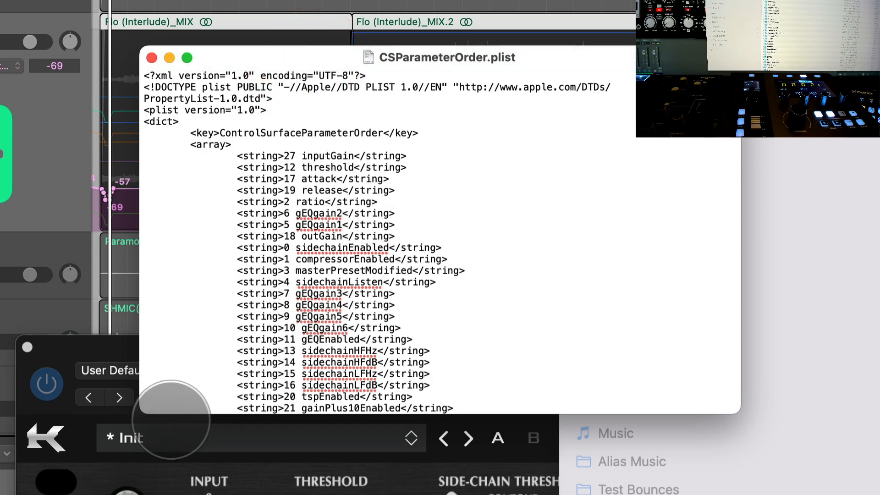
Close the TextEdit window showing the plist.
{"action": "left_click", "coordinate": [151, 57]}
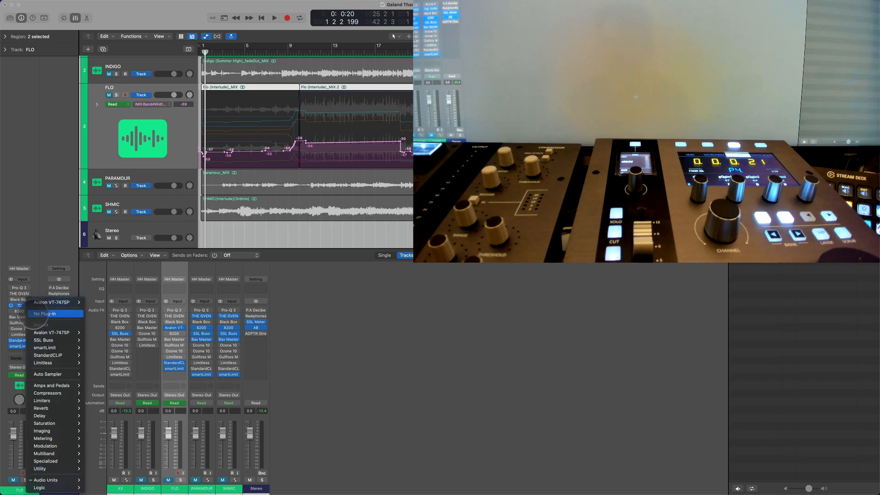
{"action": "mouse_move", "coordinate": [37, 323]}
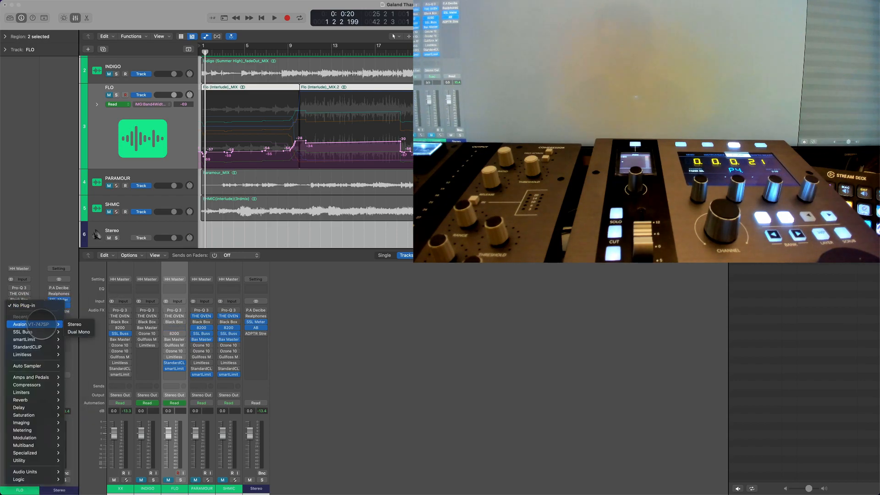